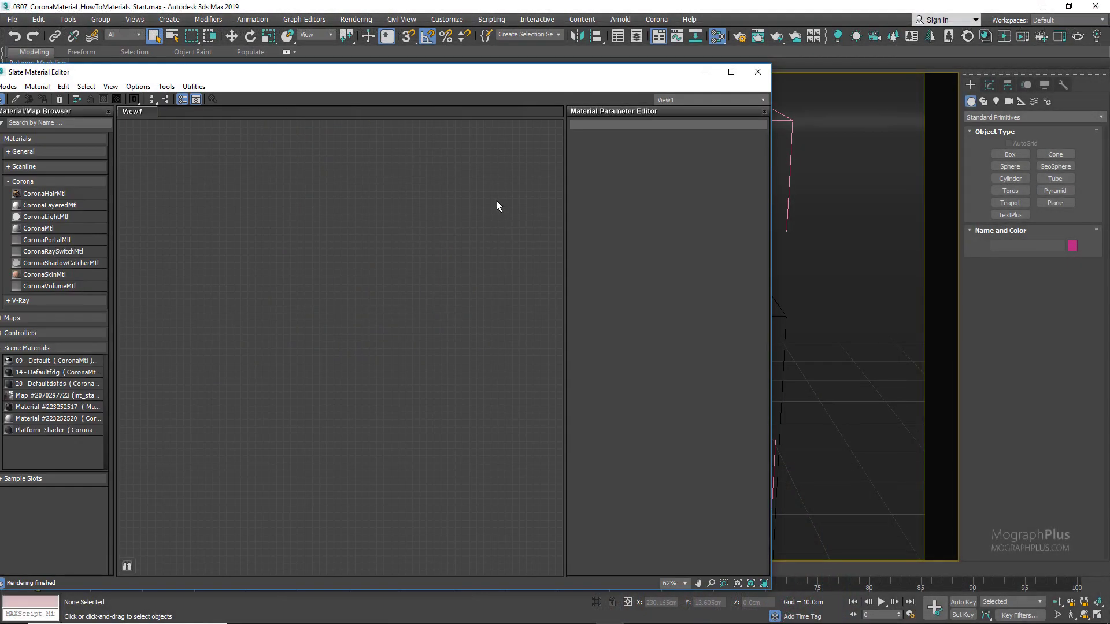
# Add a CoronaMtl node to the empty Slate Material Editor view
pyautogui.rightClick(498, 206)
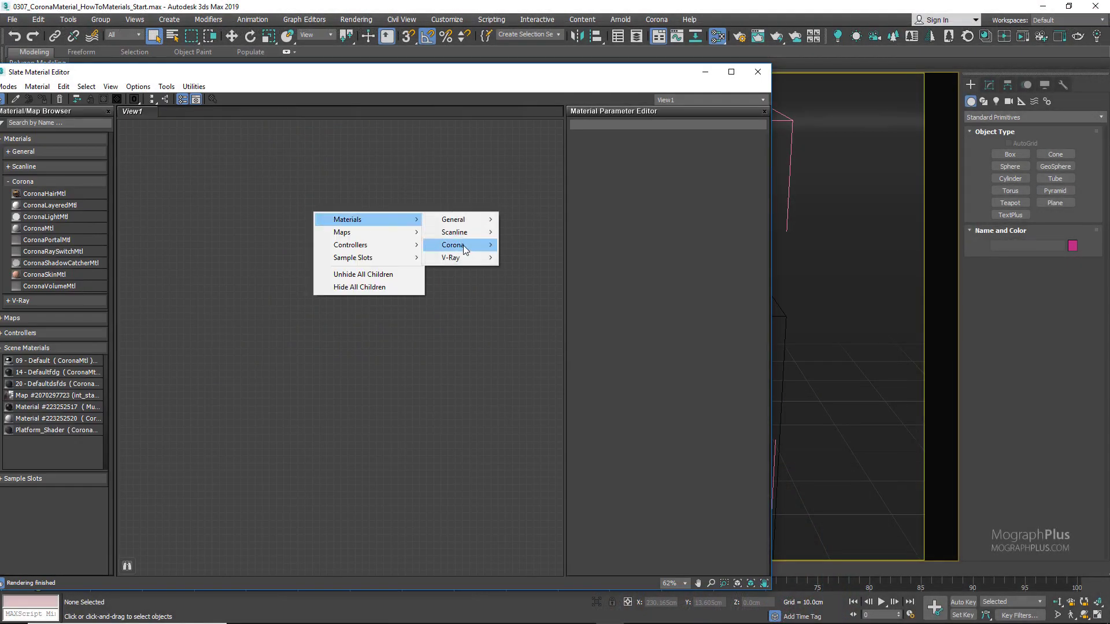
pyautogui.click(453, 245)
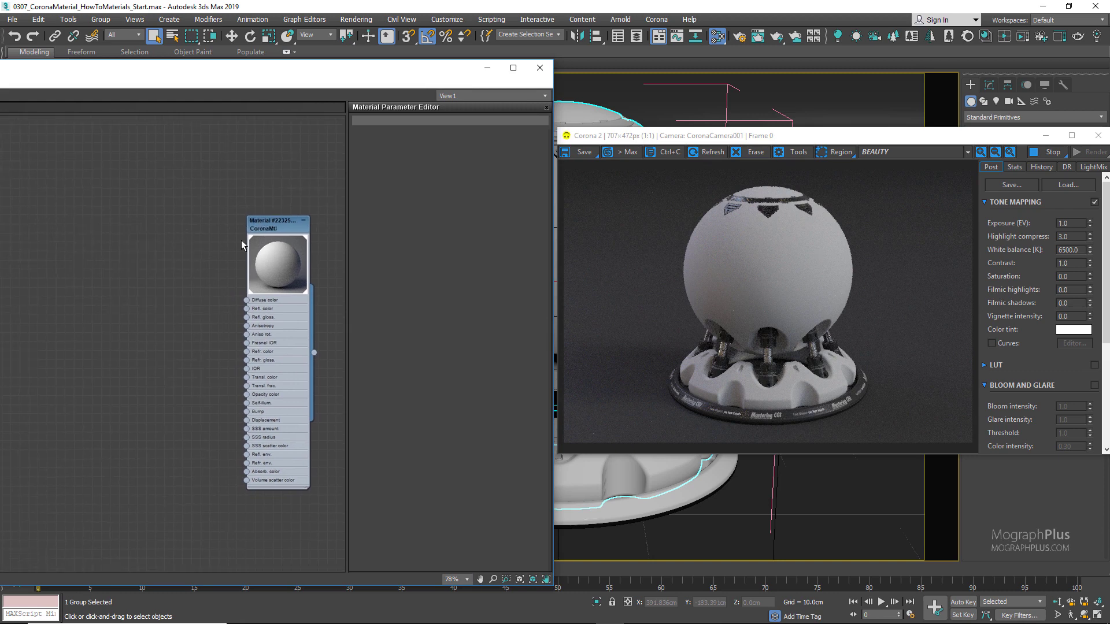
# Give the CoronaMtl a yellow diffuse colour and a Reflection Fresnel IOR of 1.6
pyautogui.doubleClick(277, 265)
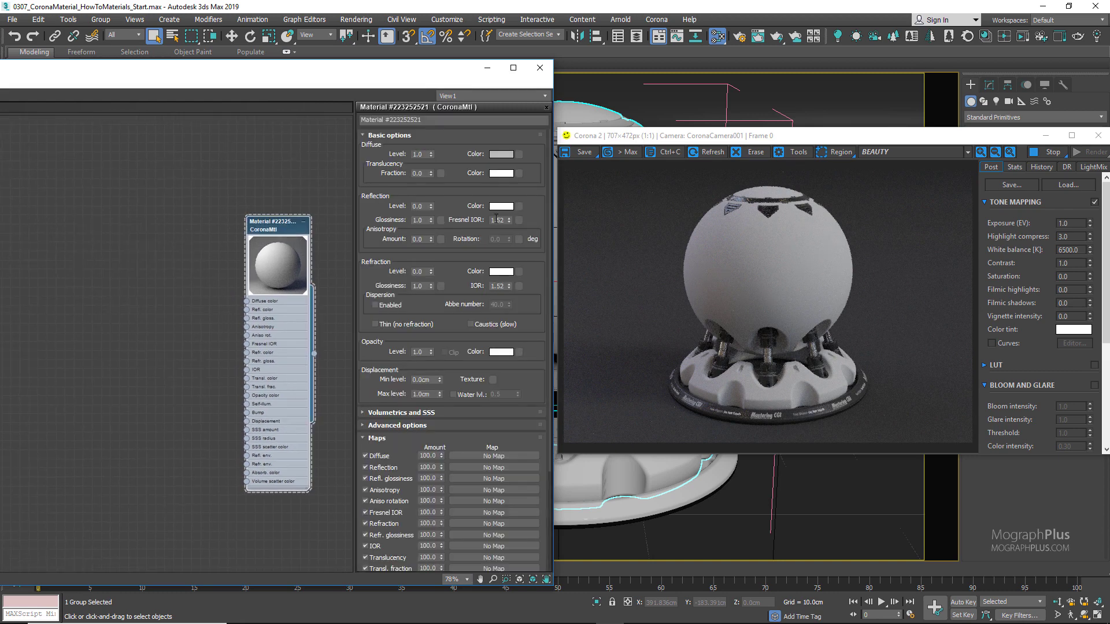
pyautogui.click(502, 154)
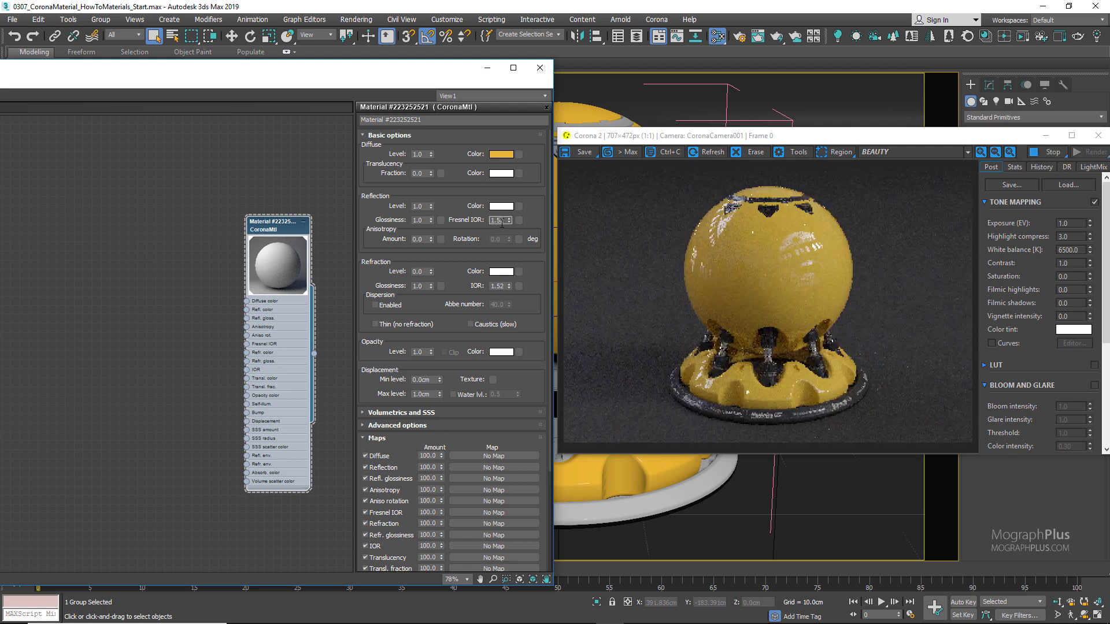
pyautogui.tripleClick(495, 220)
pyautogui.write('1.6')
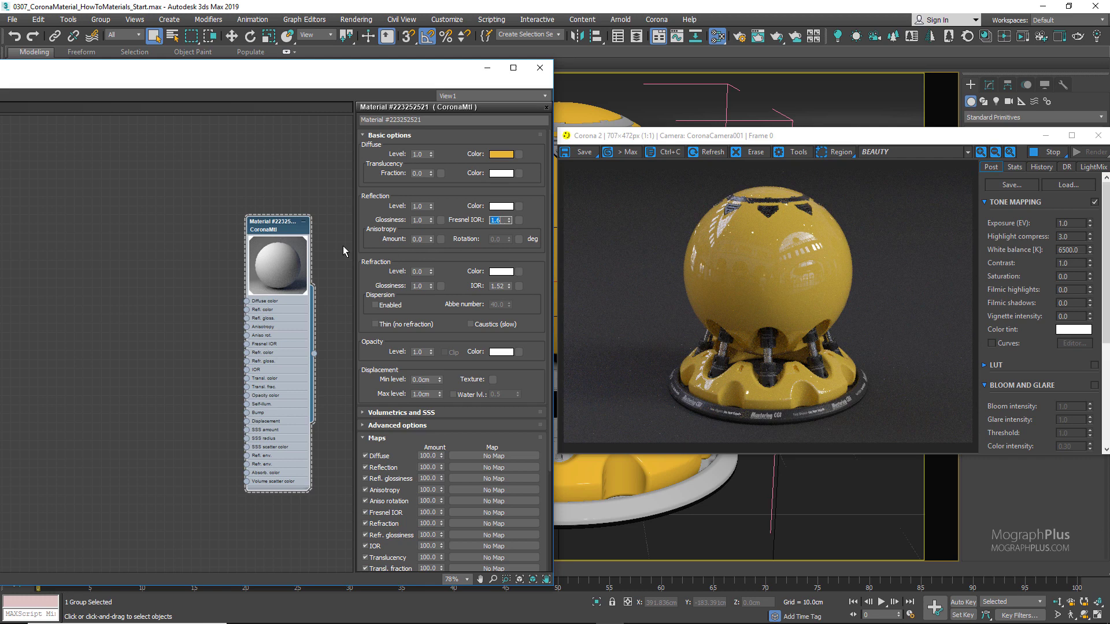
pyautogui.moveTo(384, 219)
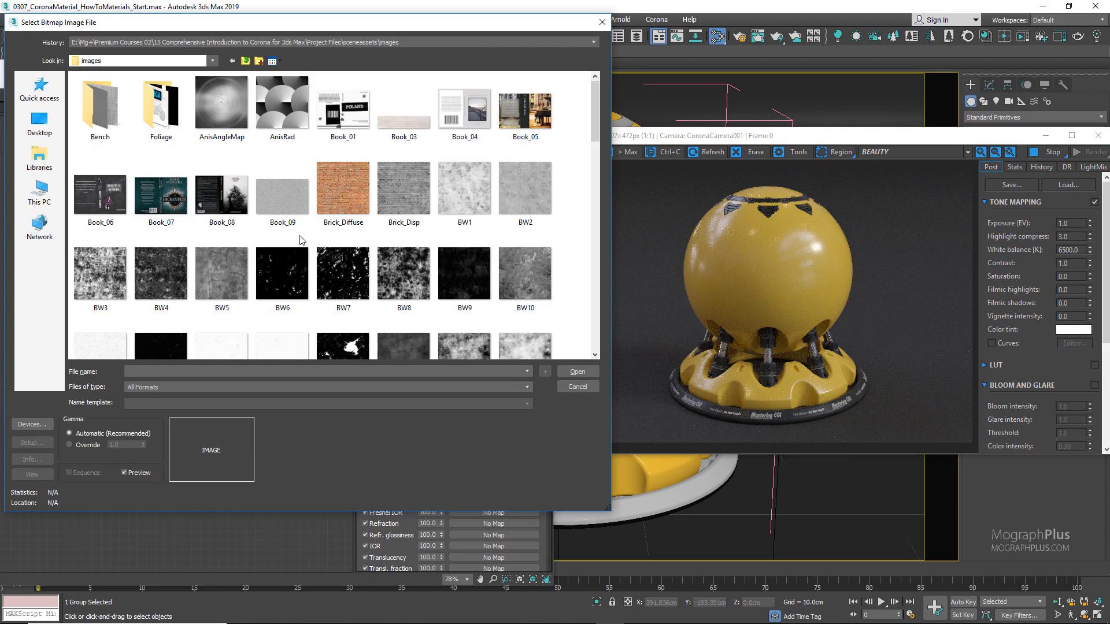
# Load the BW38 grunge image from the images folder into a Bitmap node
pyautogui.scroll(-3)
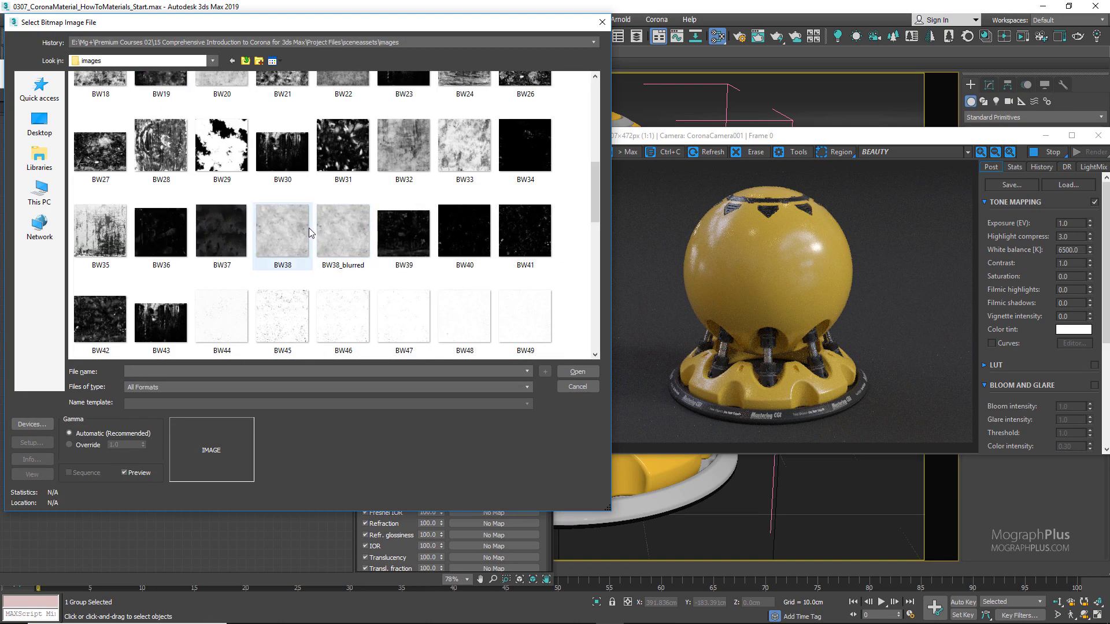
pyautogui.click(281, 233)
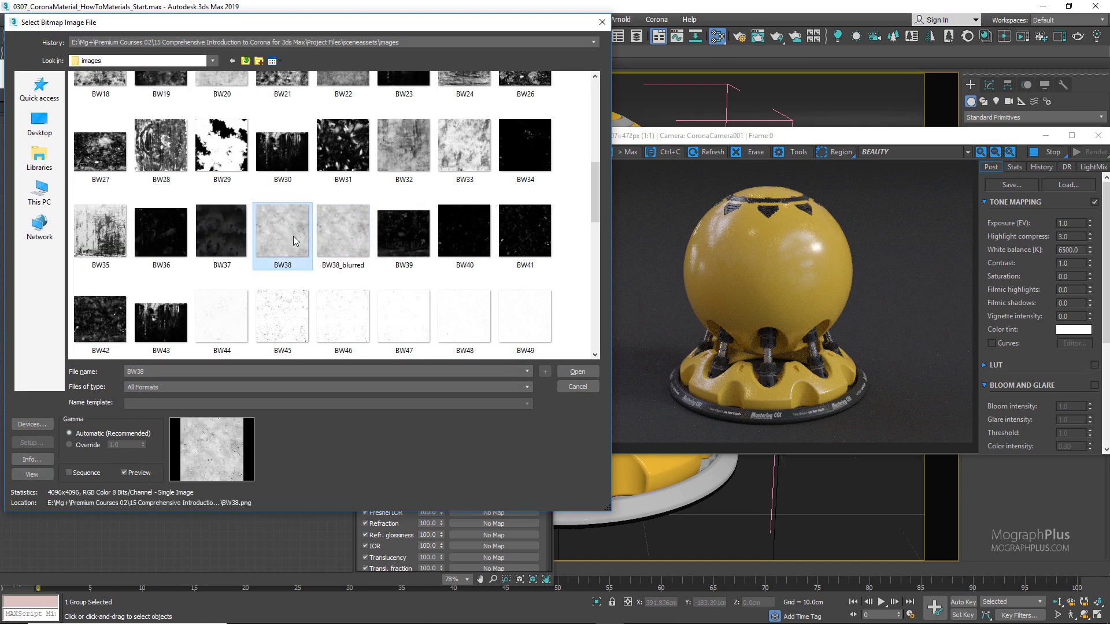
pyautogui.click(577, 371)
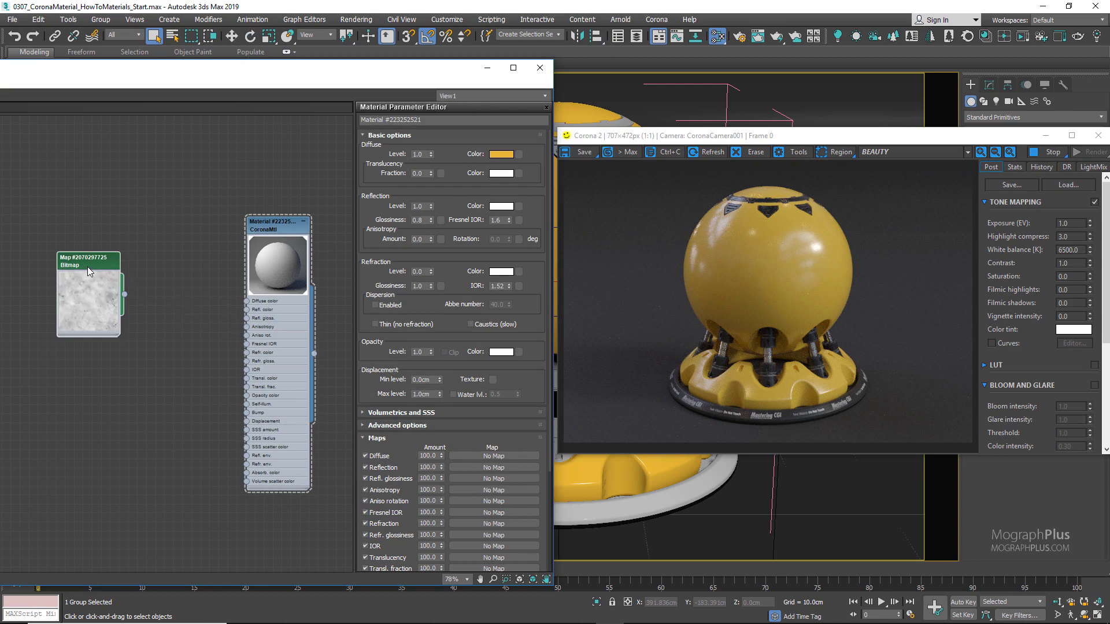
# Open the BW38 Bitmap node's settings and preview the full-size texture
pyautogui.doubleClick(88, 300)
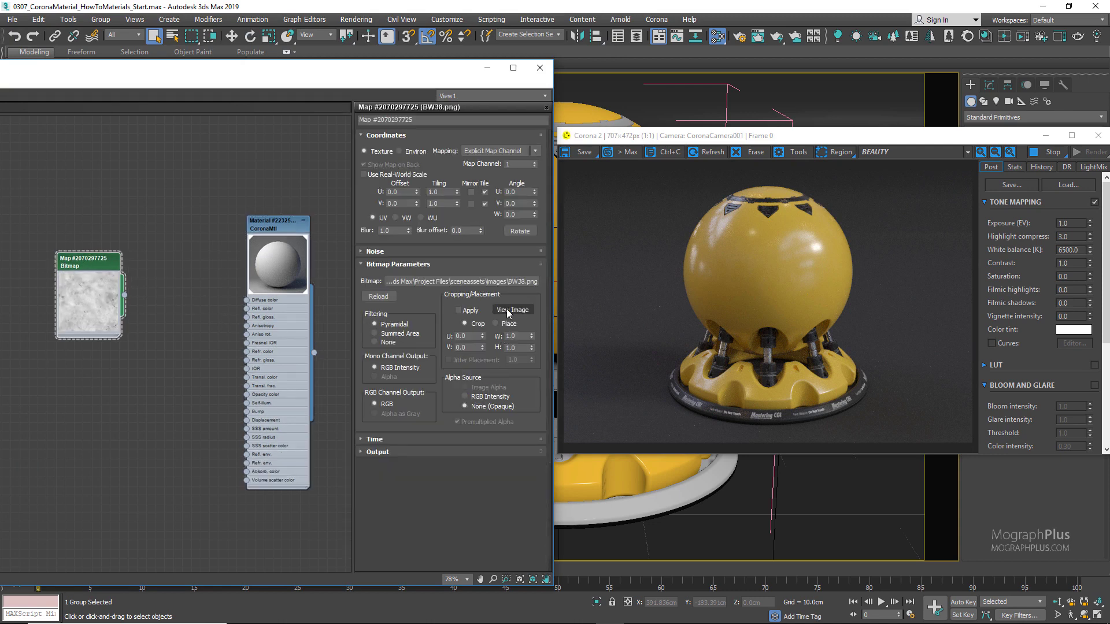
pyautogui.click(512, 310)
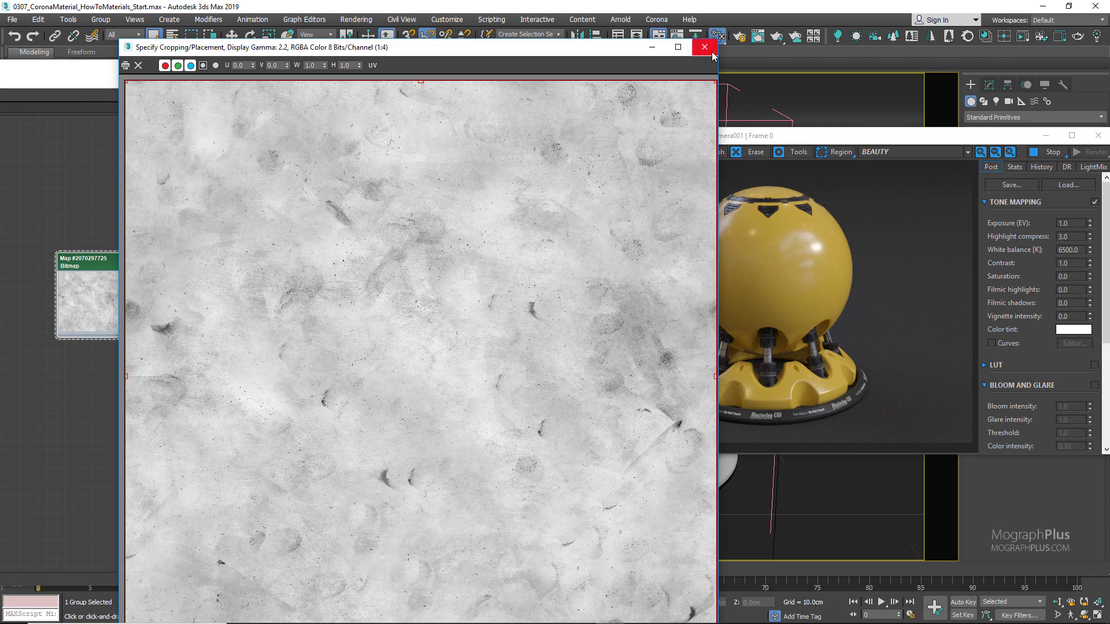
pyautogui.click(703, 47)
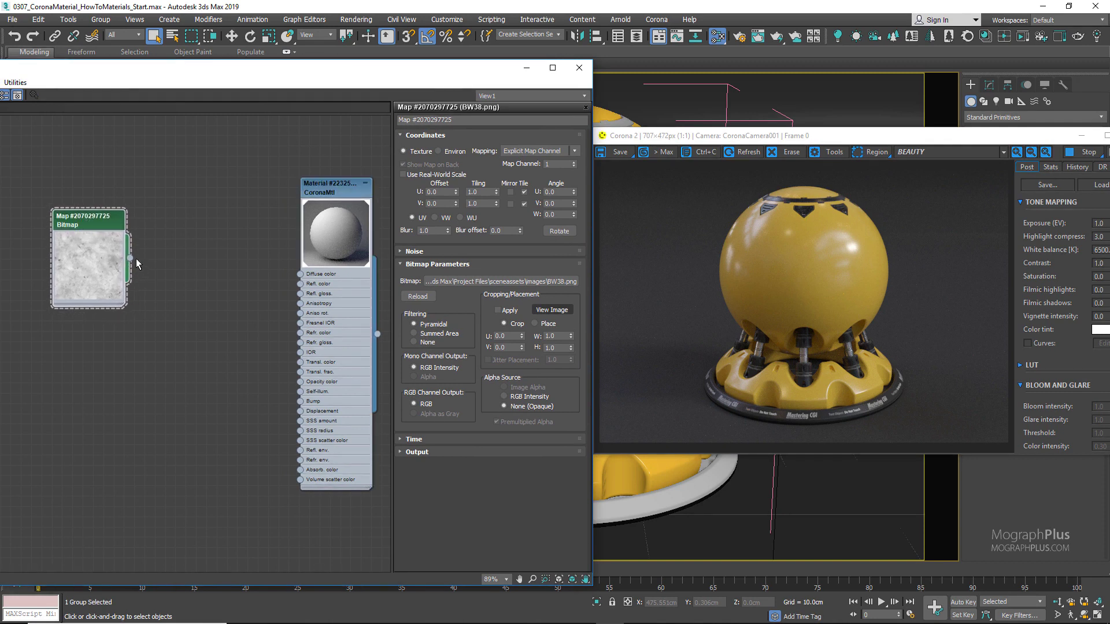
pyautogui.moveTo(158, 253)
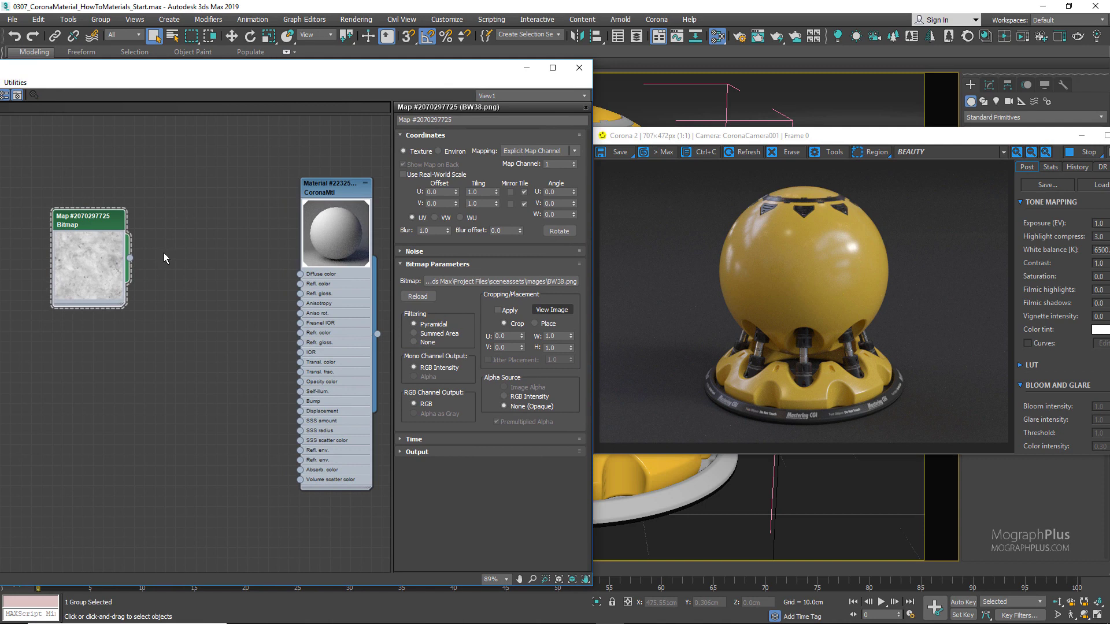
pyautogui.moveTo(180, 255)
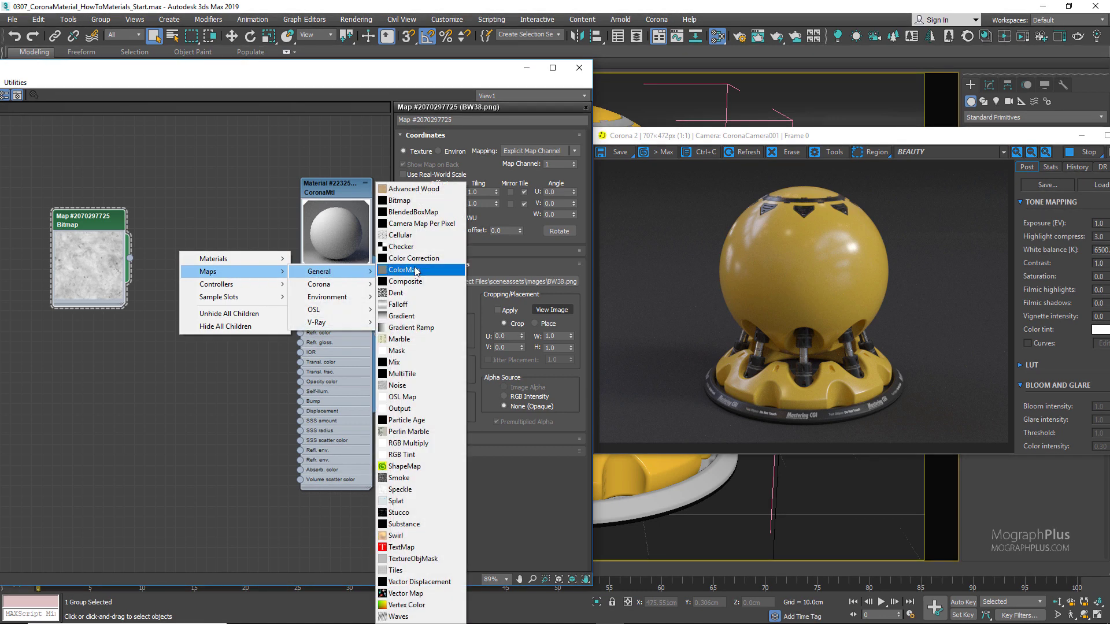
pyautogui.moveTo(427, 305)
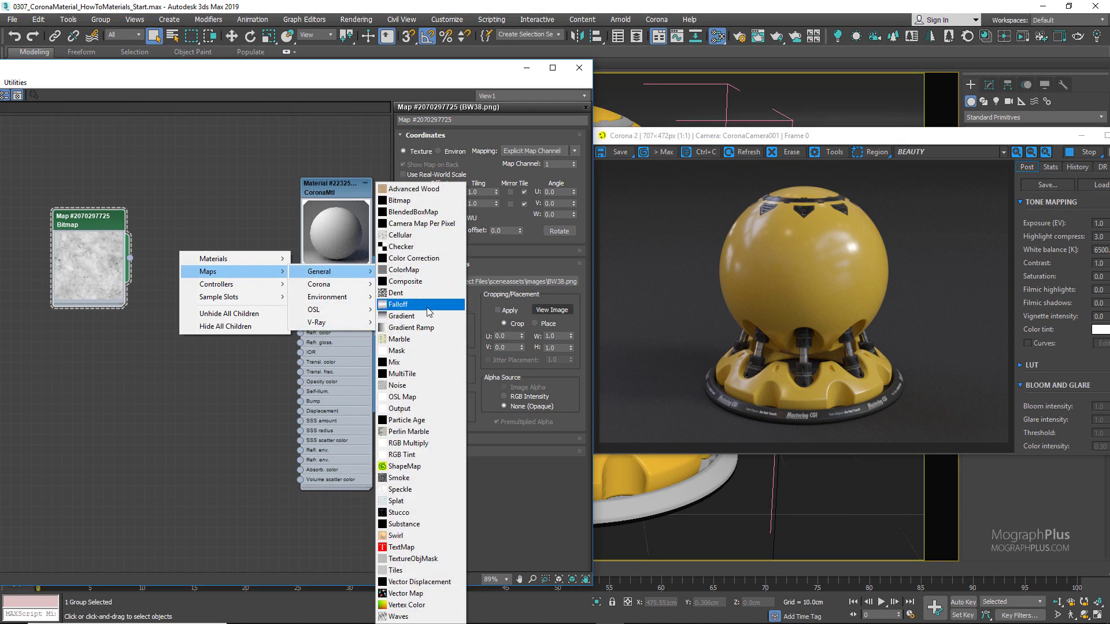
# Add an Output map node and route the BW38 bitmap through it into Refl. gloss
pyautogui.click(400, 409)
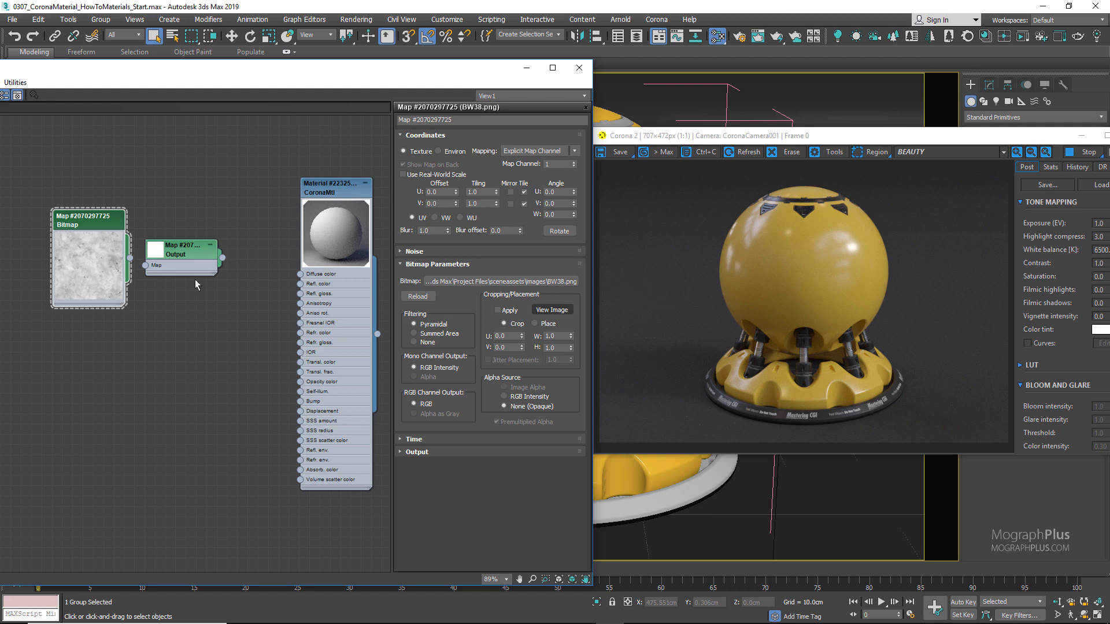
pyautogui.click(181, 249)
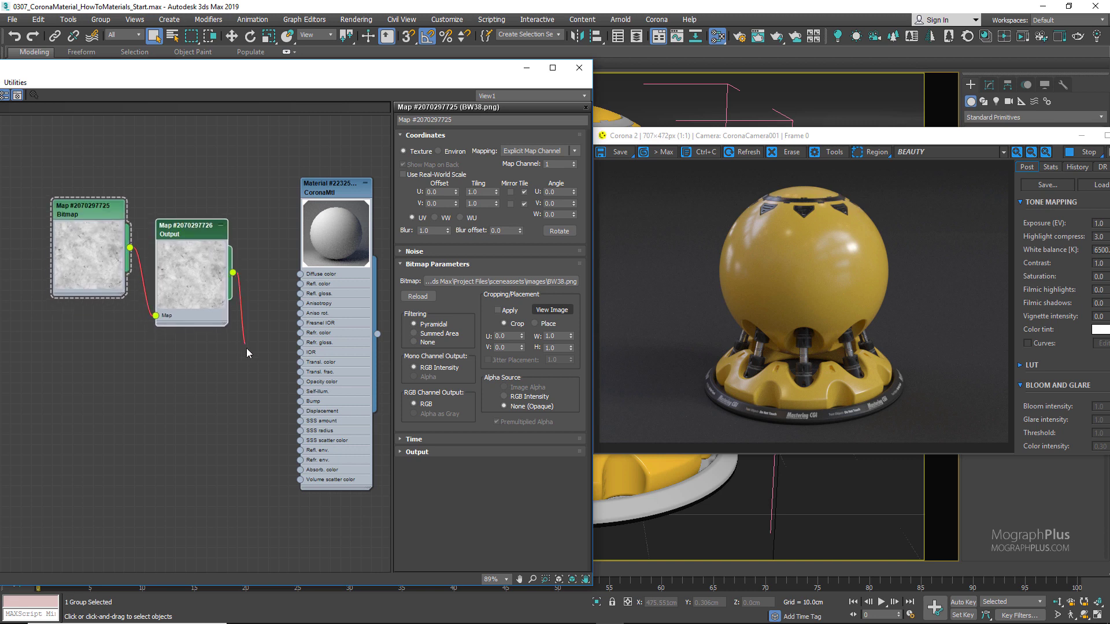
pyautogui.scroll(3)
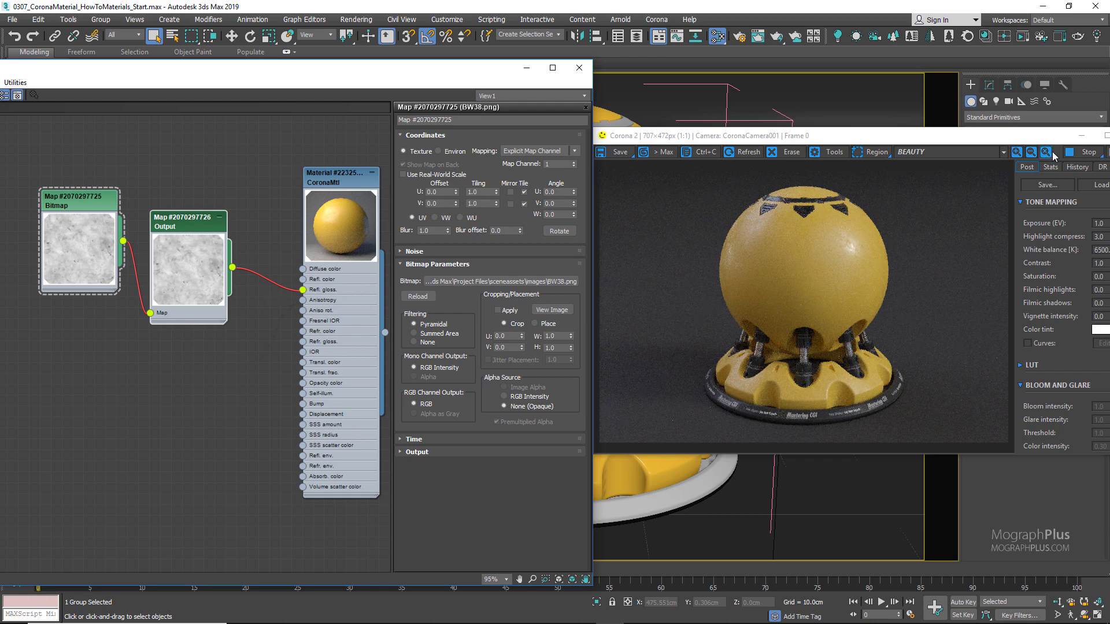
pyautogui.rightClick(75, 198)
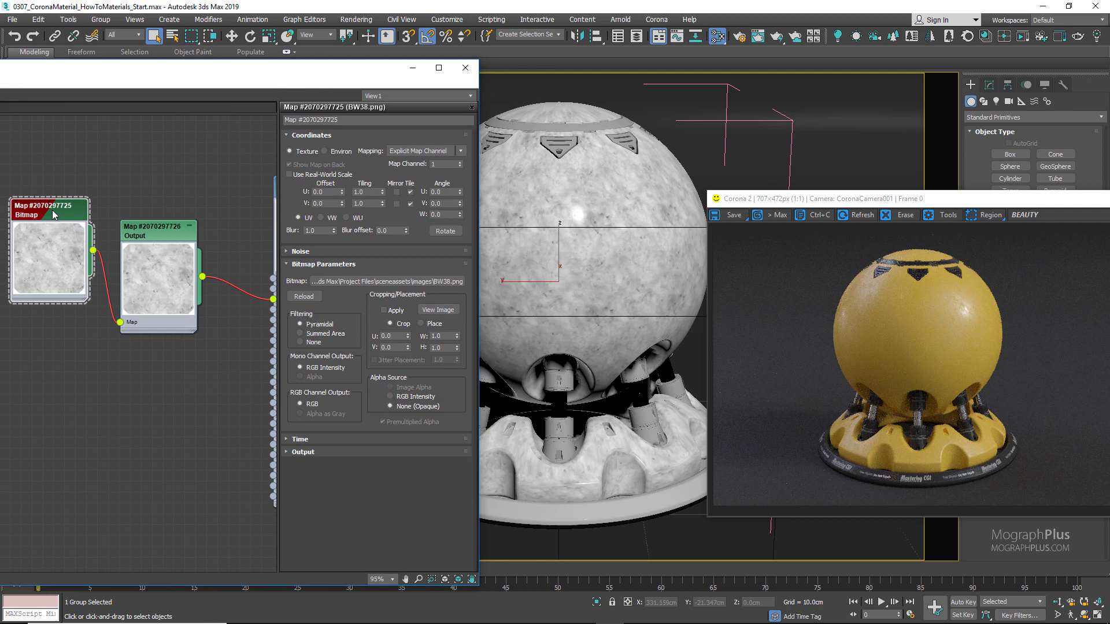
# Show the BW38 bitmap shaded in the viewport with U and V tiling 0.25
pyautogui.tripleClick(358, 192)
pyautogui.write('0.25')
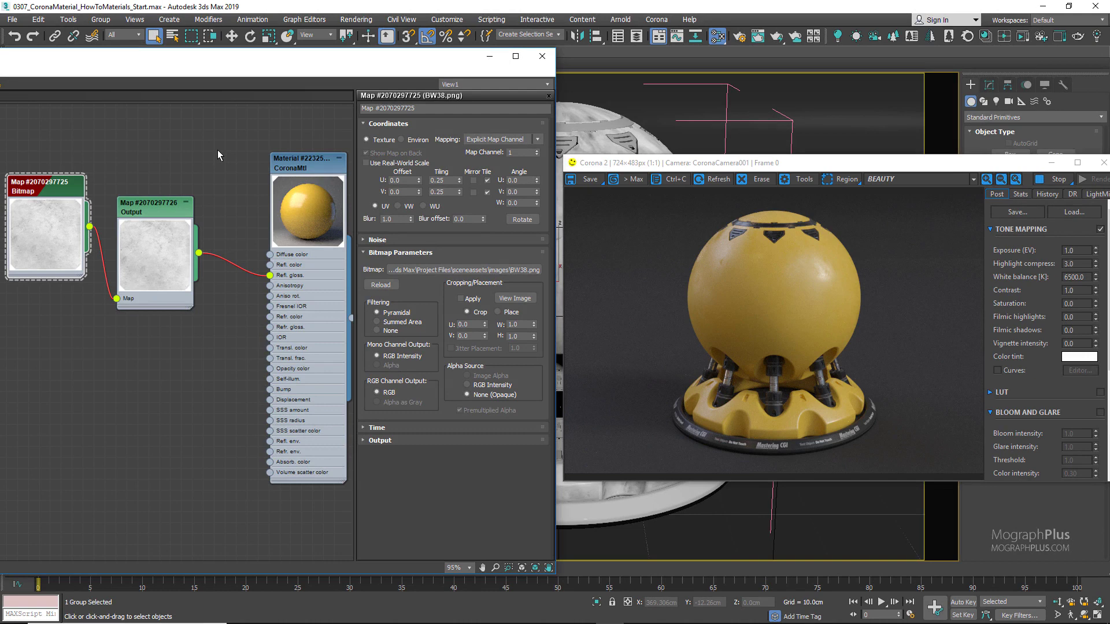
pyautogui.click(154, 205)
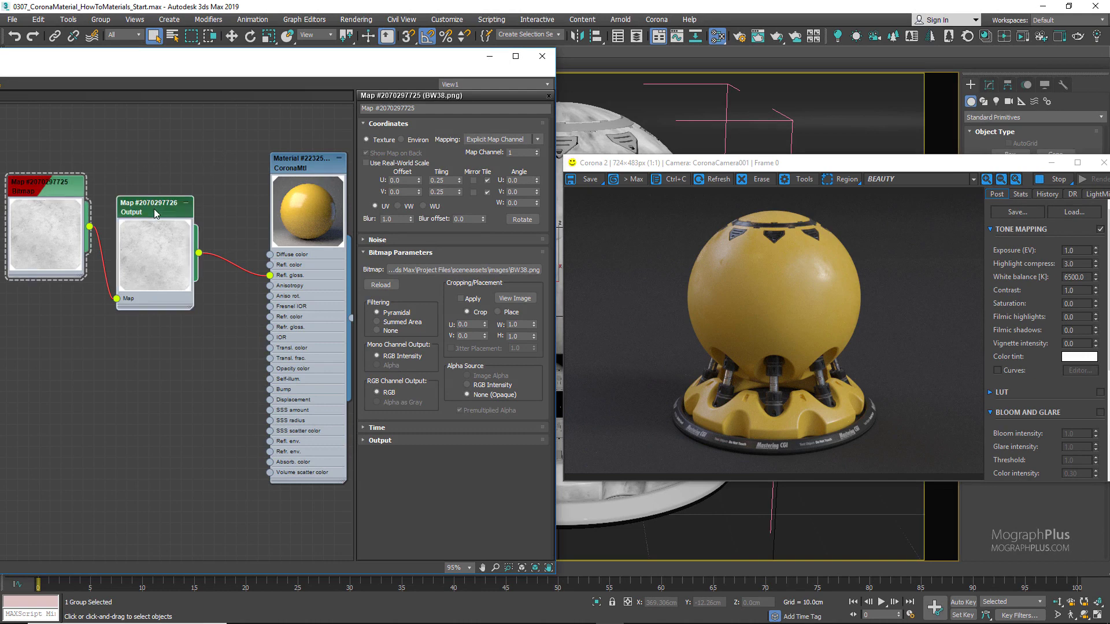
# Wire the Output map into the CoronaMtl Bump slot with bump amount 0.1
pyautogui.click(154, 205)
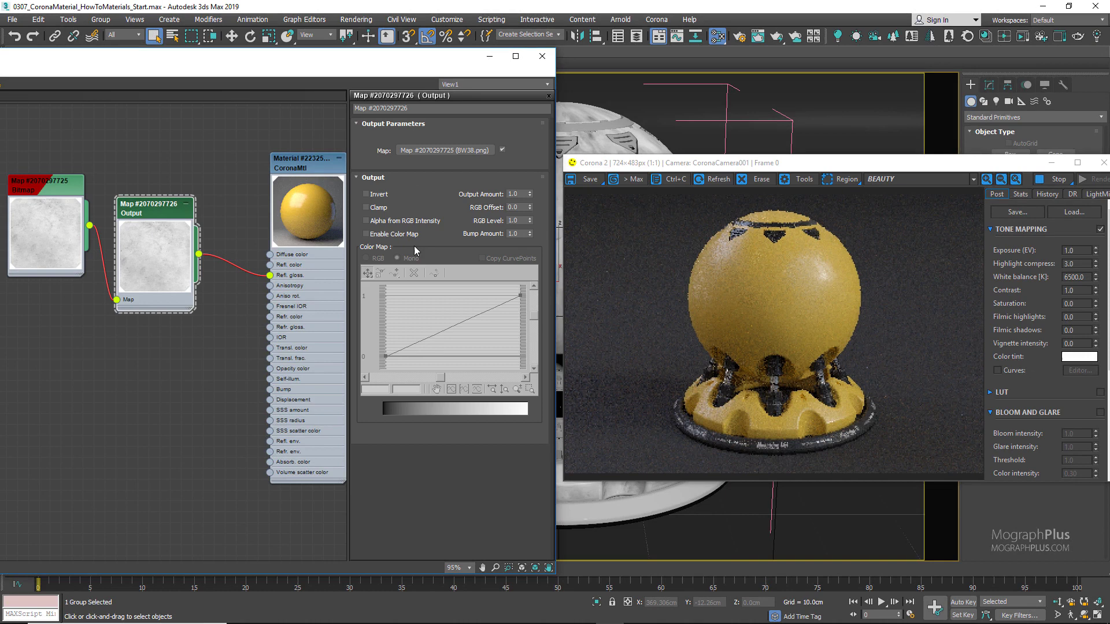
pyautogui.click(366, 234)
pyautogui.write('0.1')
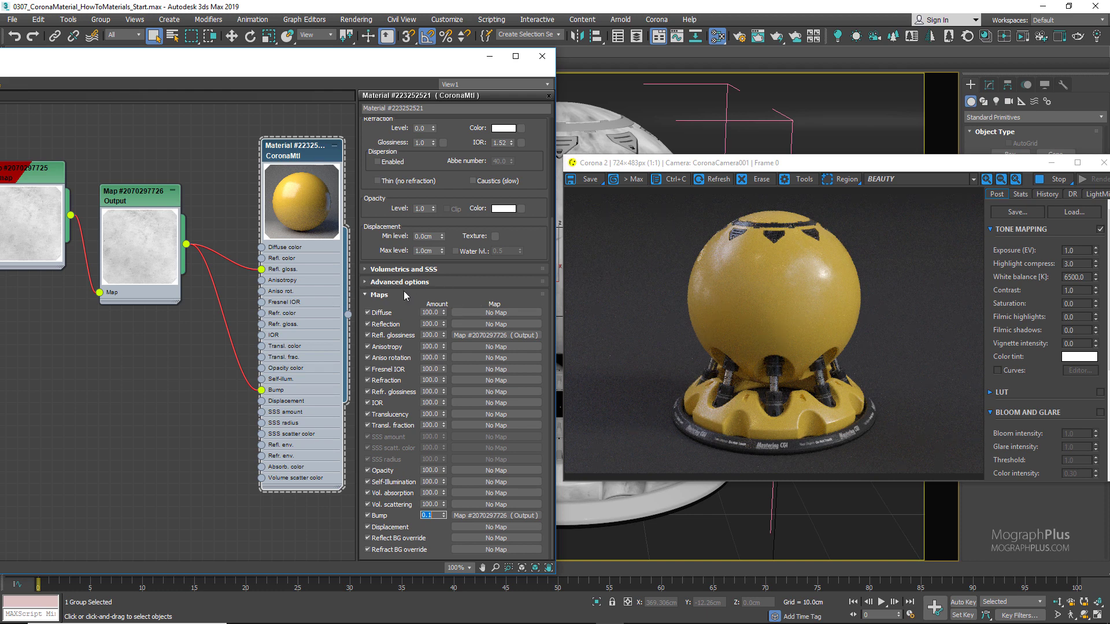
# Set Volumetrics to SSS mode, amount 1.0, radius 5 cm, and pick a yellow scatter colour
pyautogui.click(404, 269)
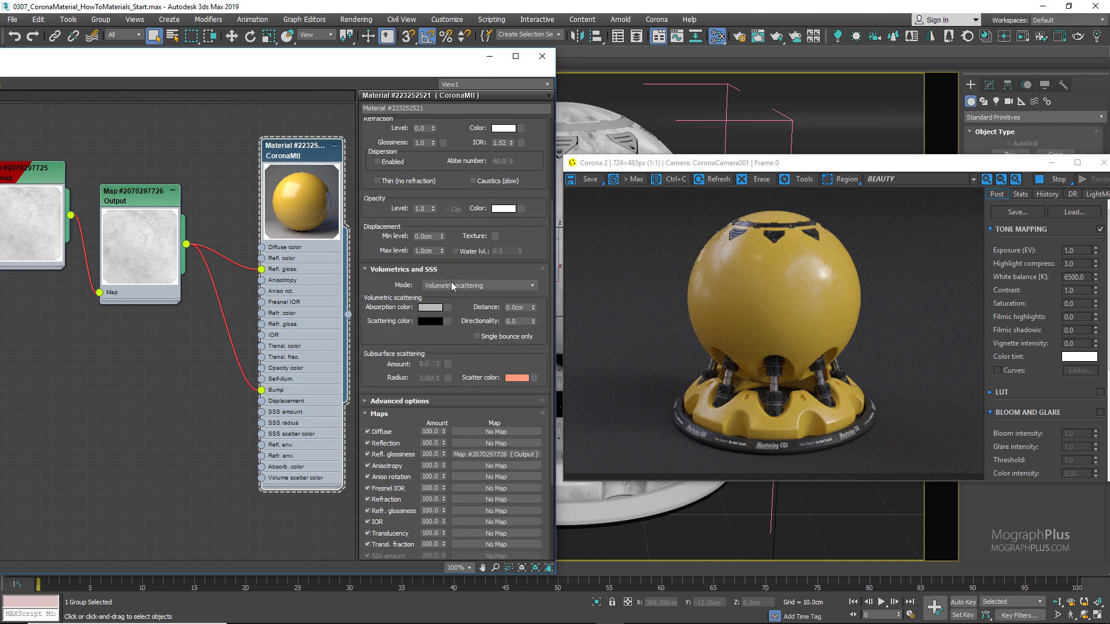
pyautogui.click(479, 285)
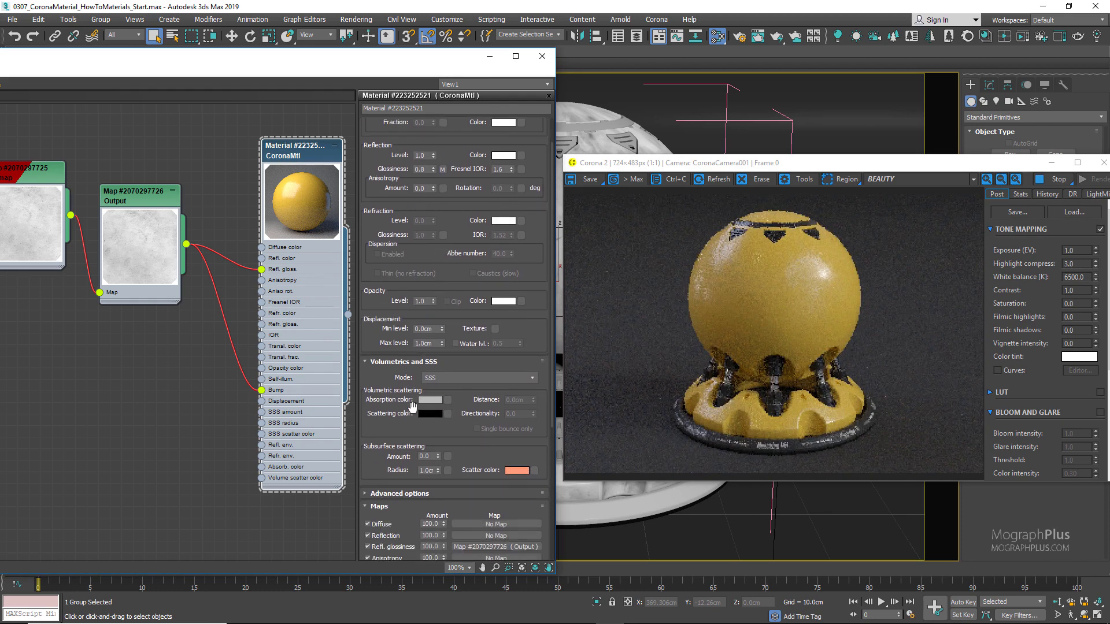
pyautogui.tripleClick(425, 456)
pyautogui.write('5')
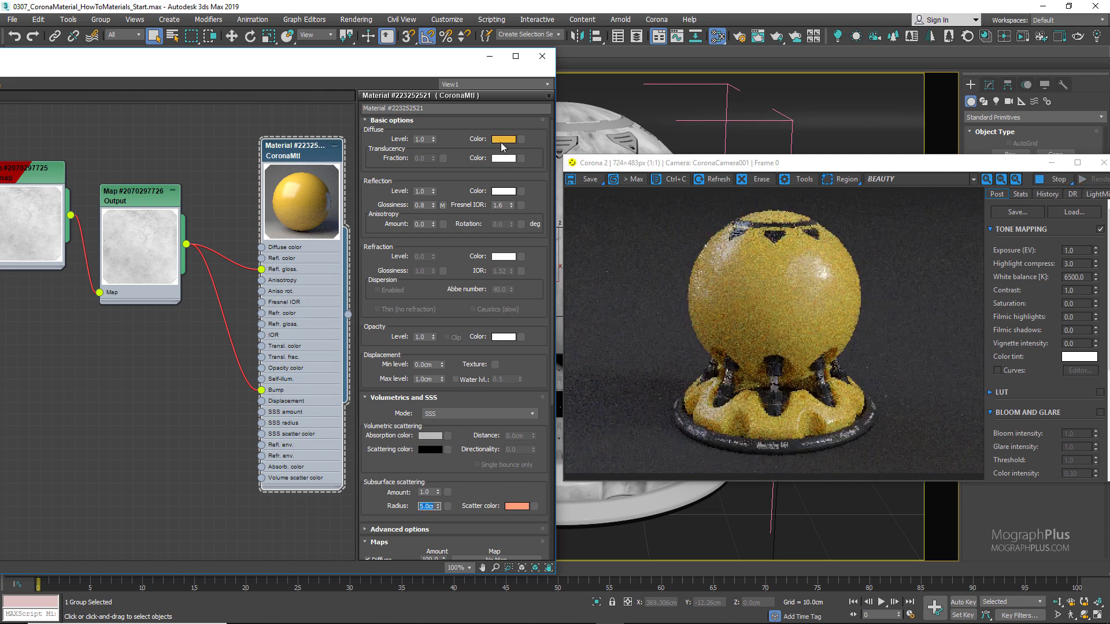
pyautogui.moveTo(513, 508)
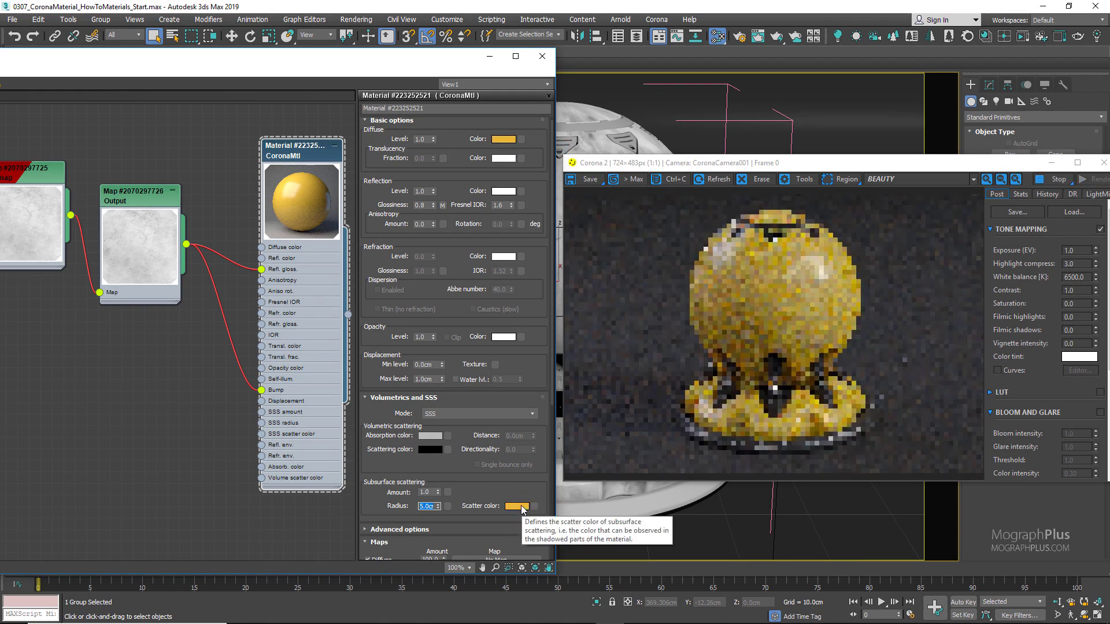
pyautogui.click(506, 505)
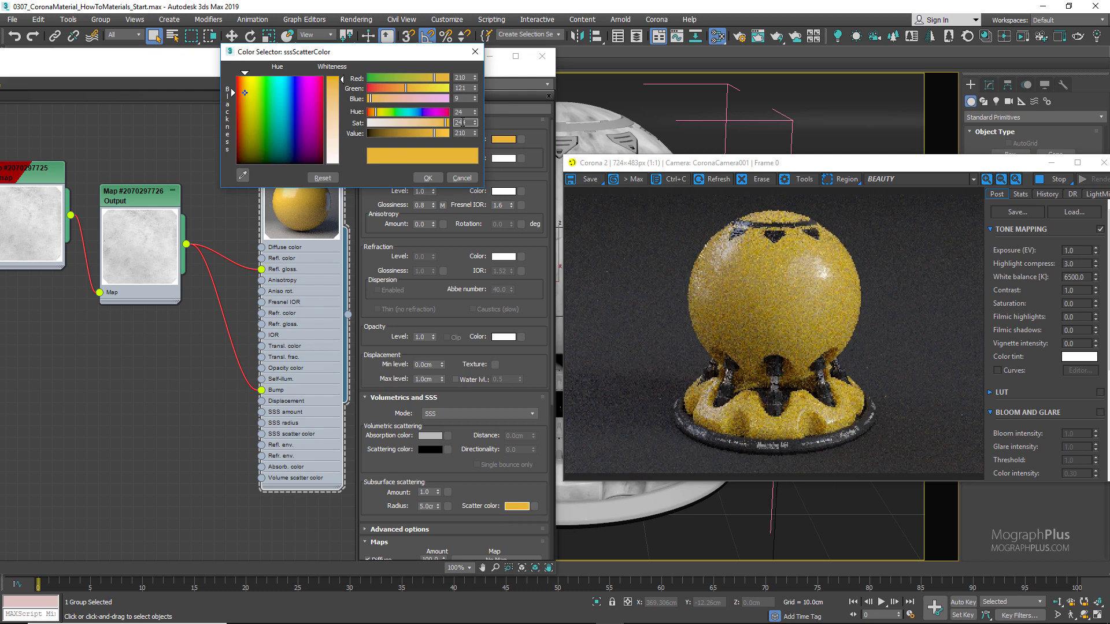
# Confirm the yellow scatter colour and set tone-mapping contrast to 2.5
pyautogui.click(463, 121)
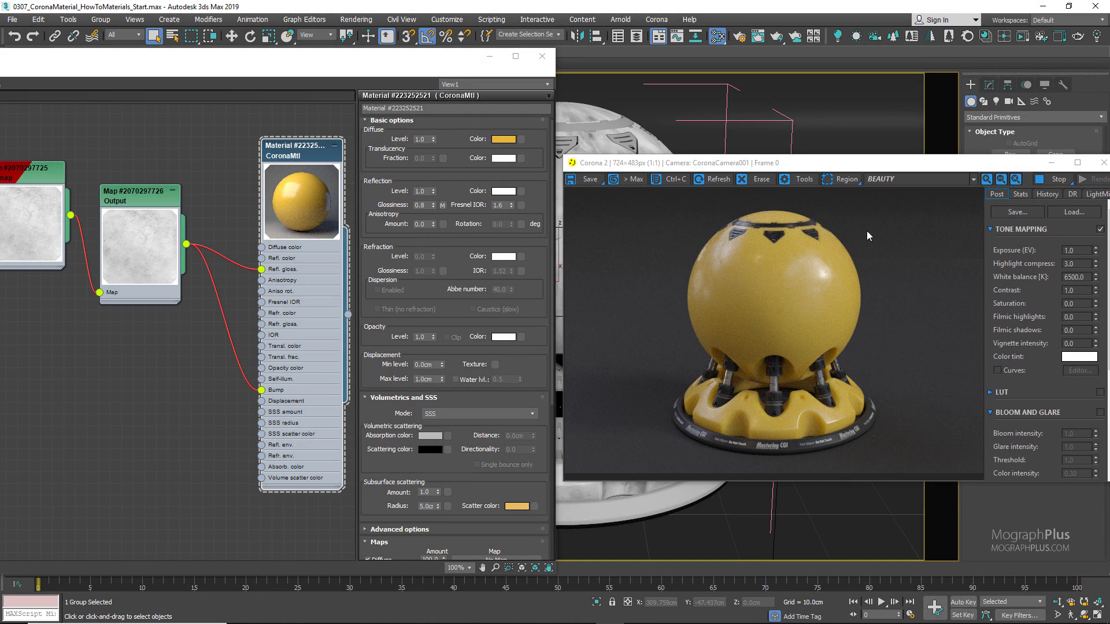
pyautogui.moveTo(1080, 291)
pyautogui.write('2.5')
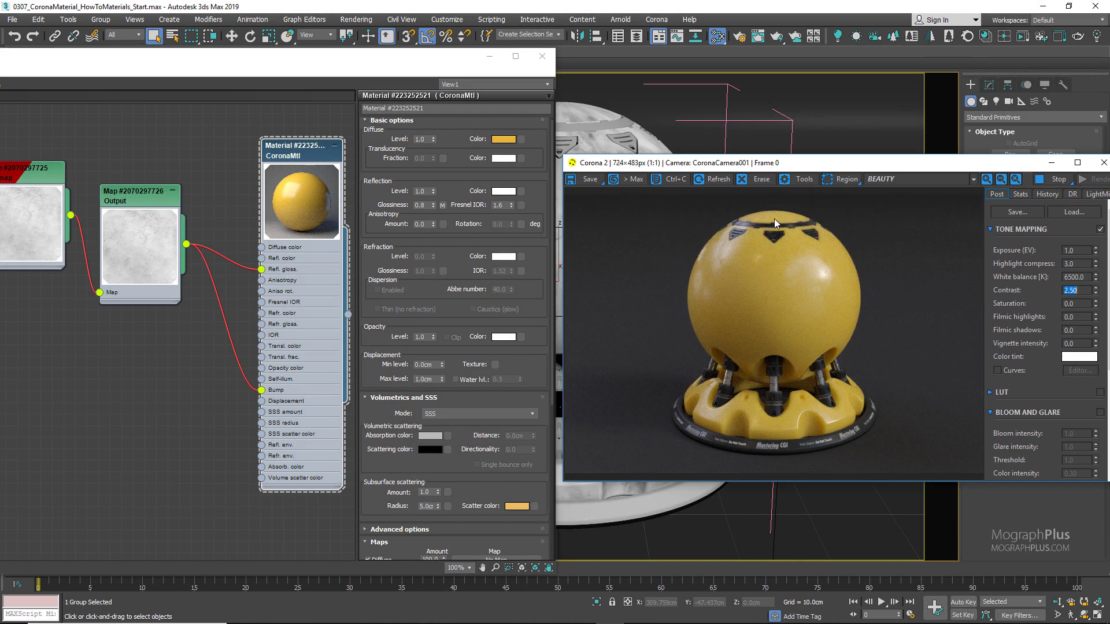
pyautogui.moveTo(868, 176)
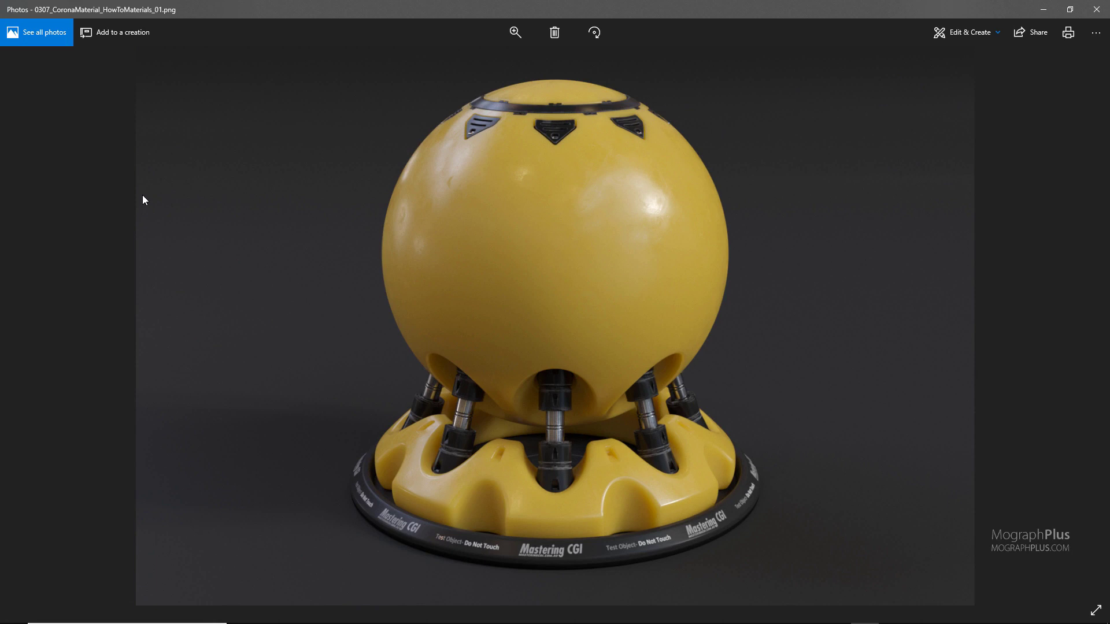
pyautogui.moveTo(586, 242)
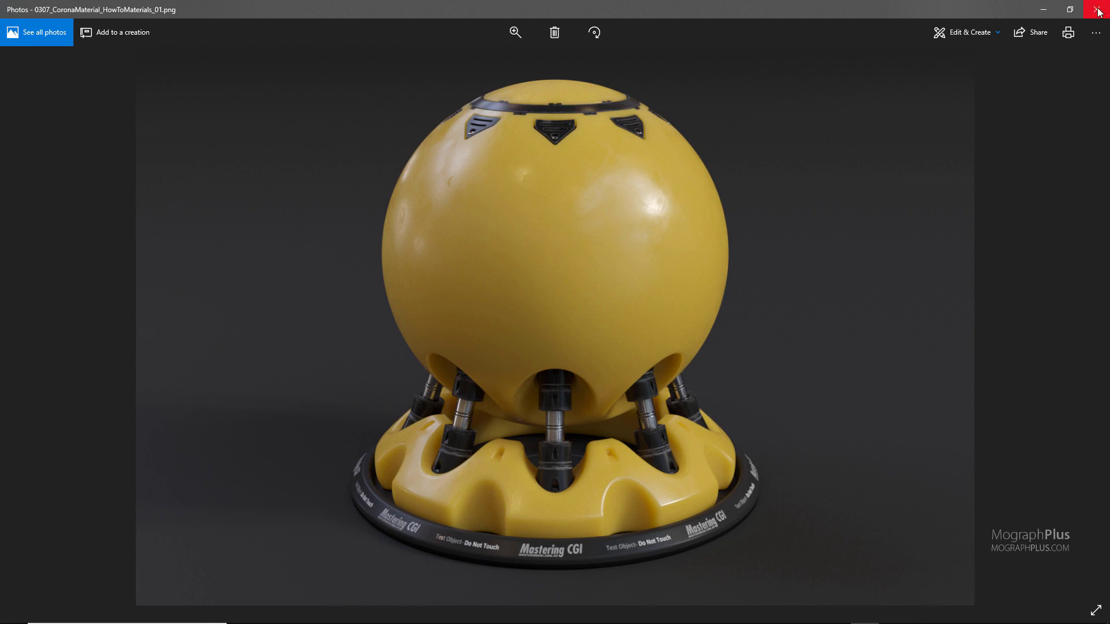
# Close the HowToMaterials_01.png render in Windows Photos
pyautogui.click(1098, 9)
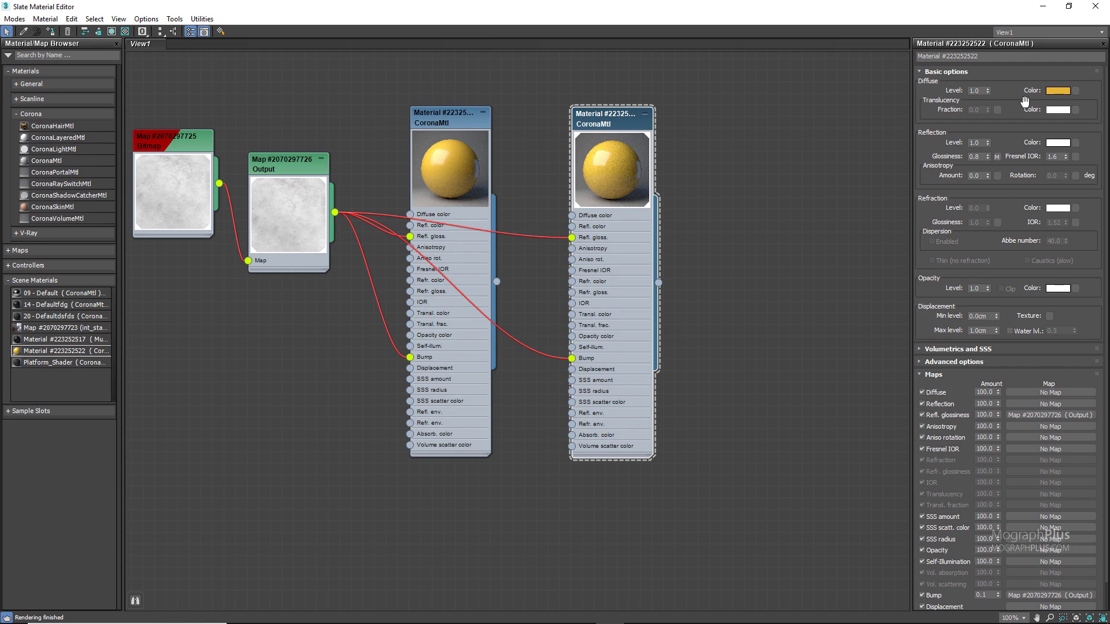
# Give the duplicated Corona plastic material a green diffuse colour
pyautogui.click(1057, 90)
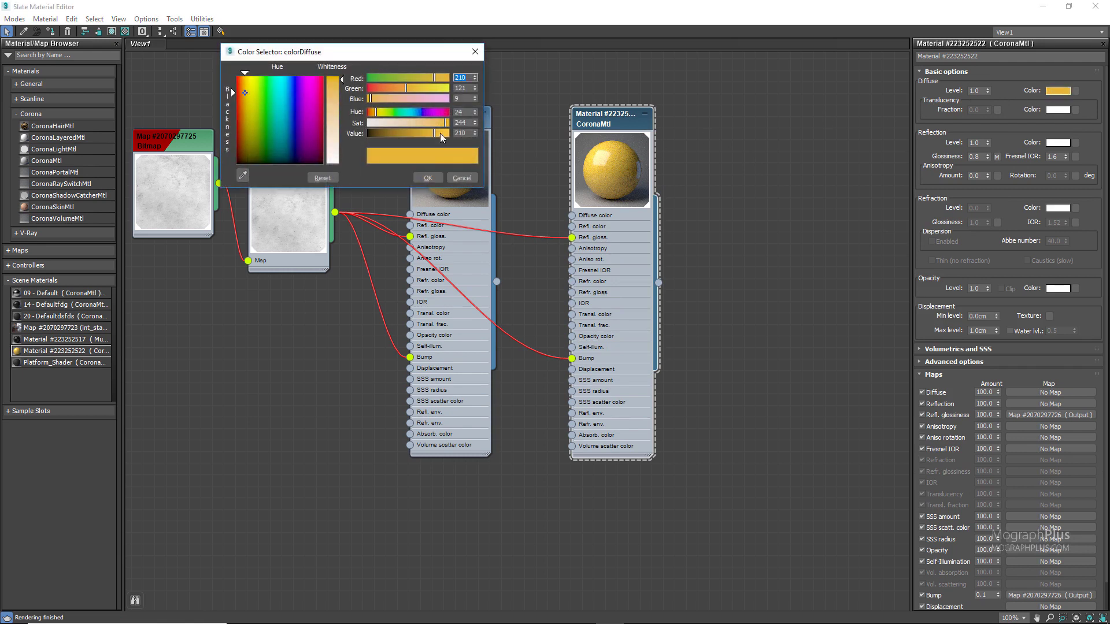
pyautogui.moveTo(445, 123)
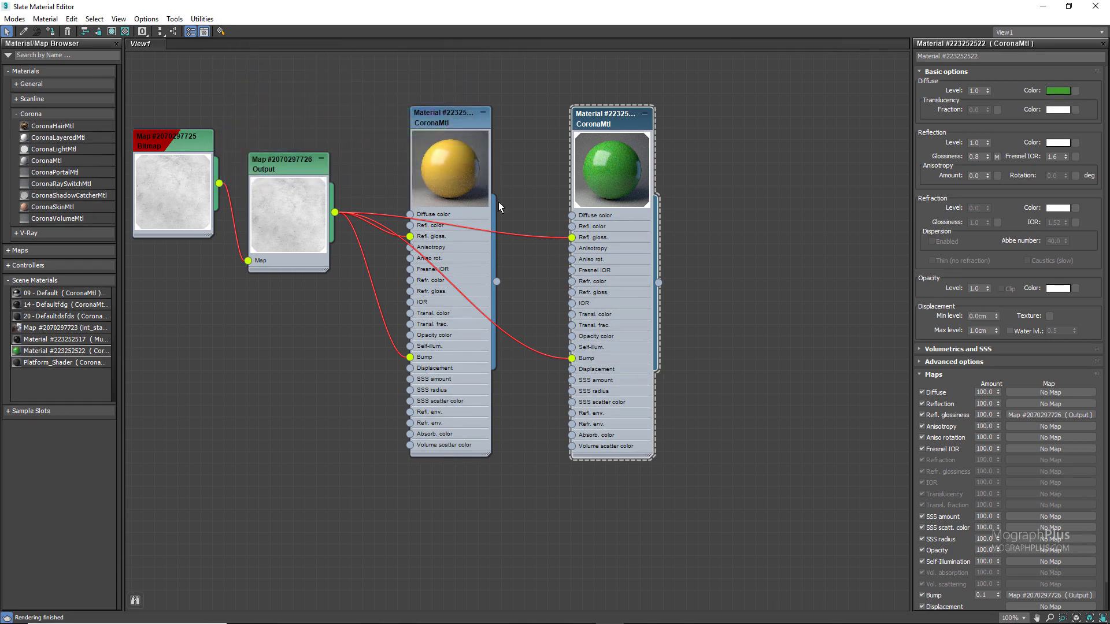
pyautogui.rightClick(1056, 91)
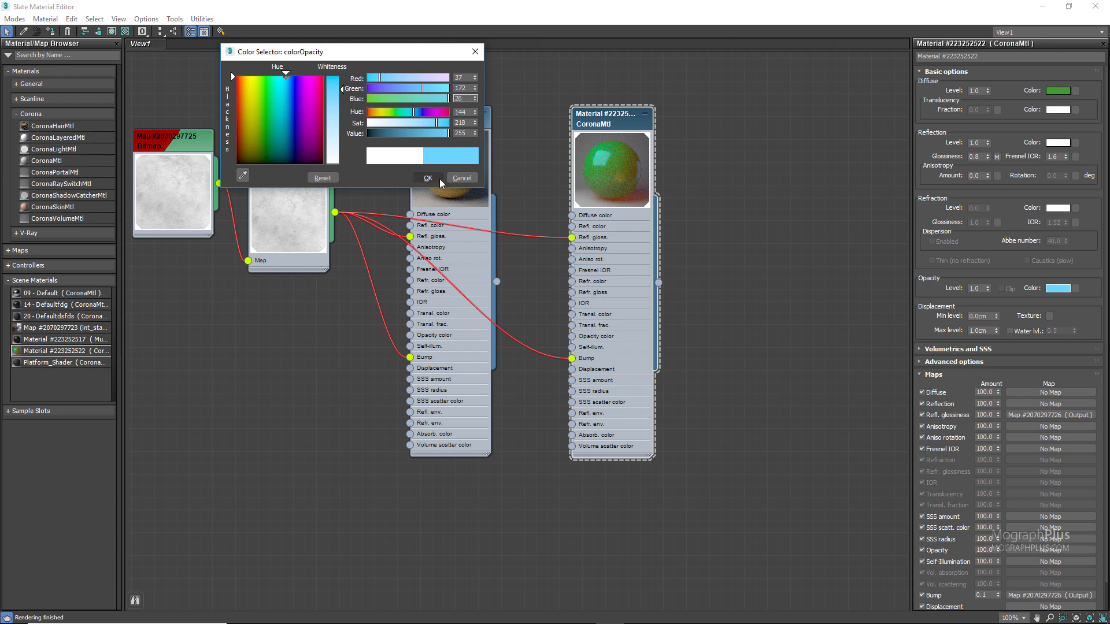
# Reset the green material's opacity colour back to white to remove transparency
pyautogui.click(426, 177)
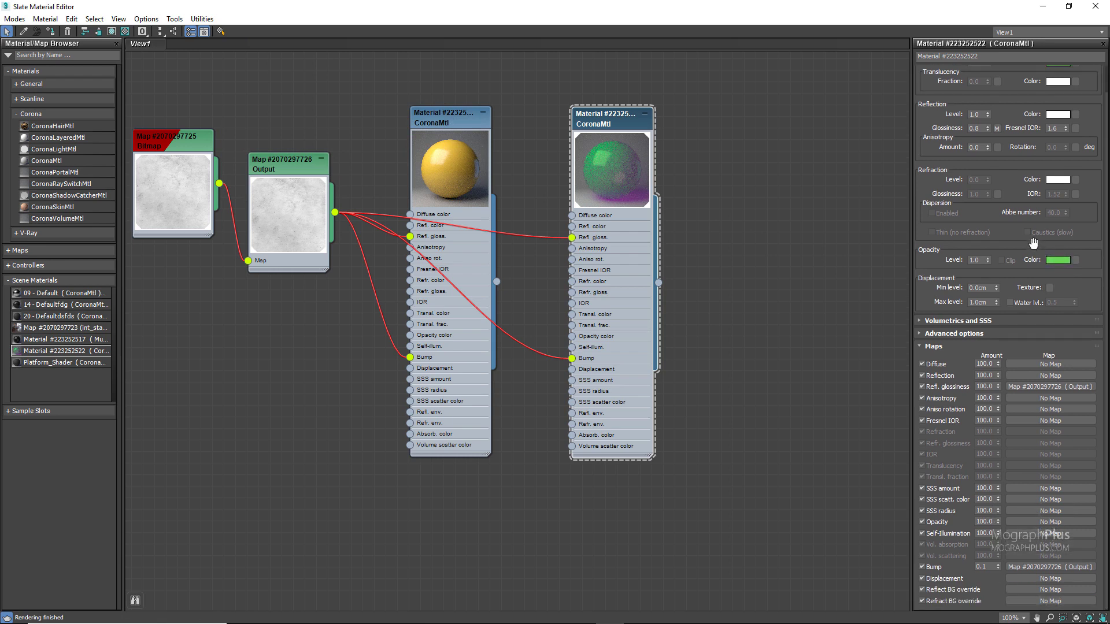
pyautogui.click(1056, 260)
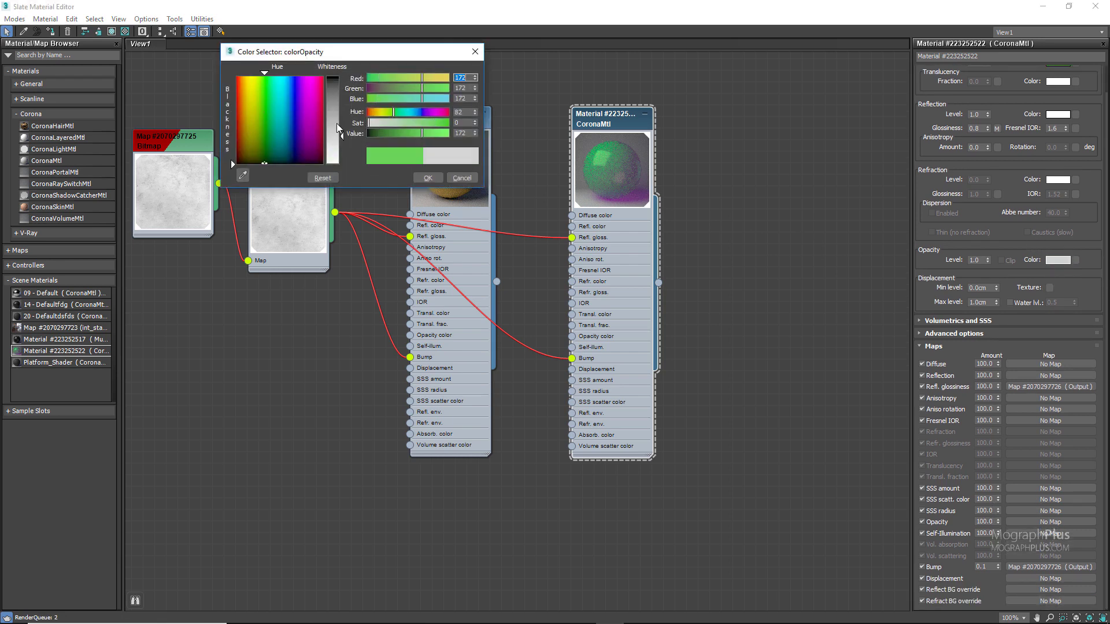
pyautogui.click(427, 178)
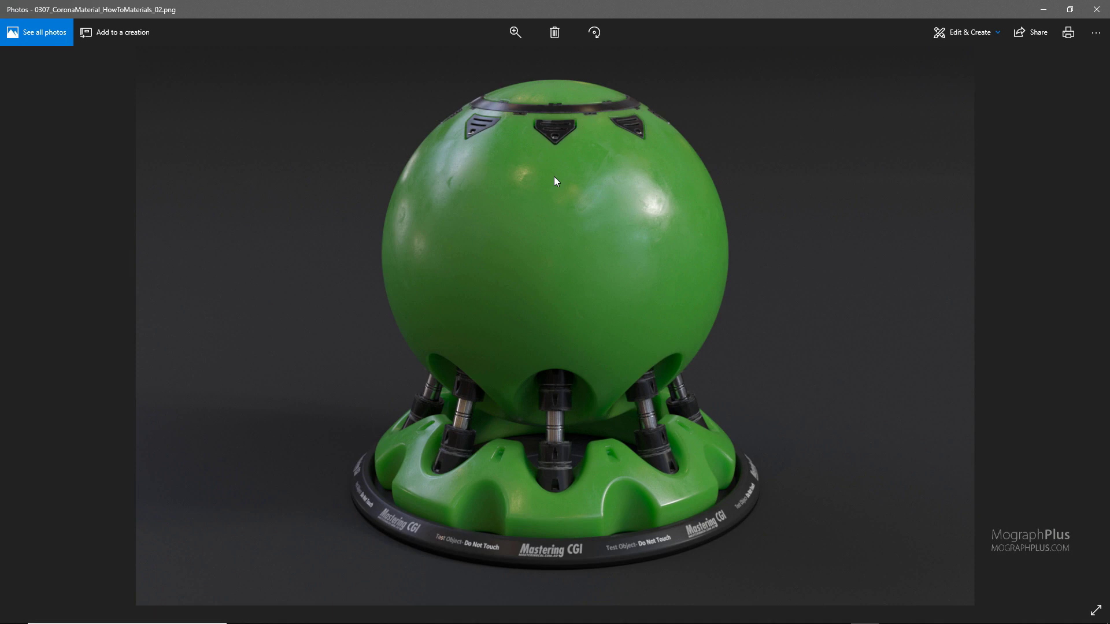
pyautogui.moveTo(524, 214)
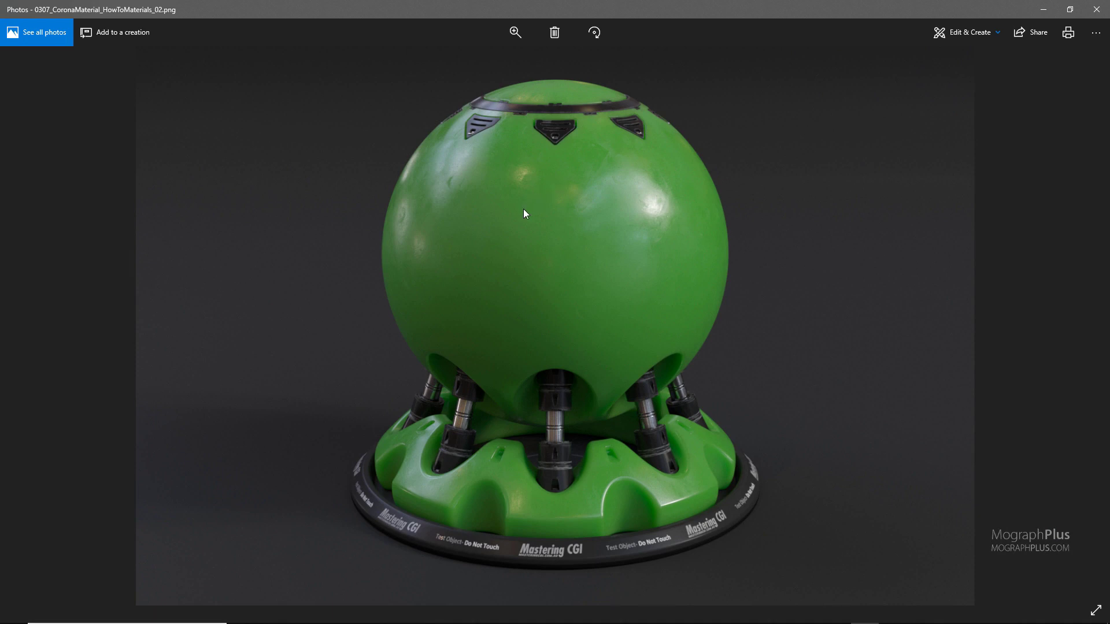